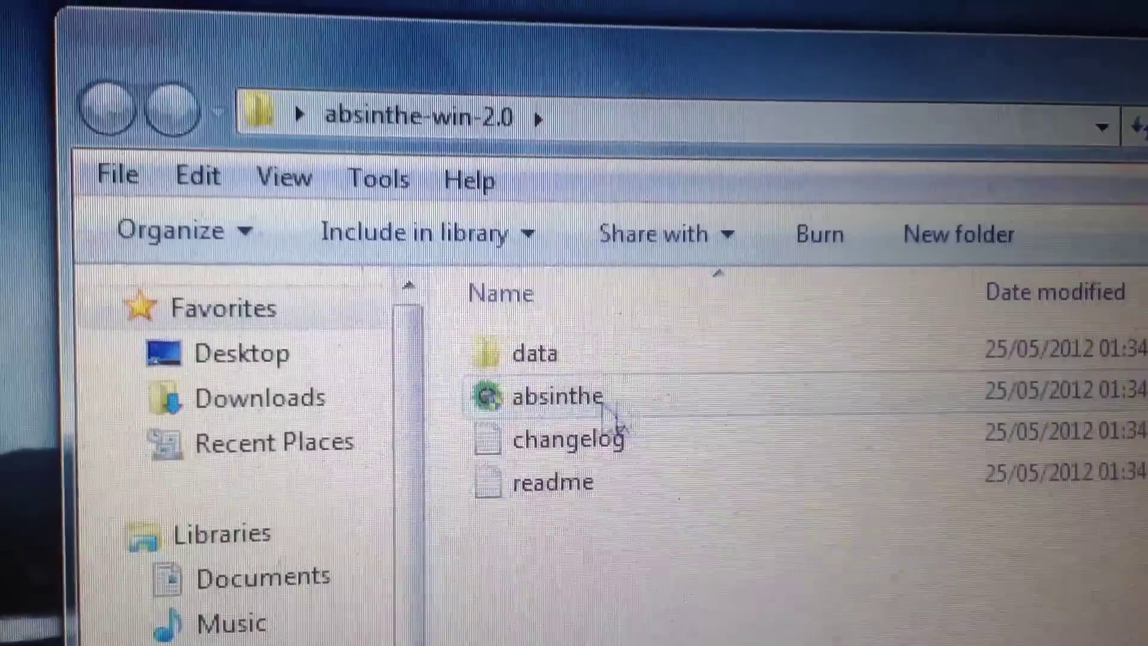
Step: Launch the absinthe executable from the absinthe-win-2.0 folder
double_click(548, 396)
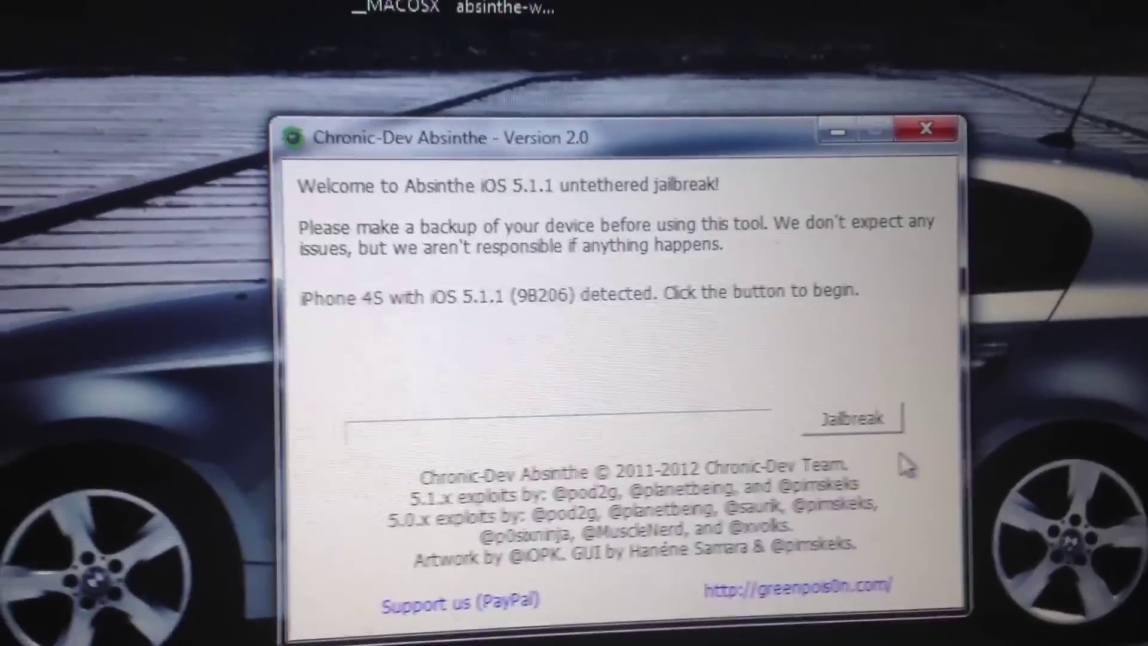
Step: Start the Absinthe jailbreak on the detected iPhone 4S running iOS 5.1.1
left_click(852, 418)
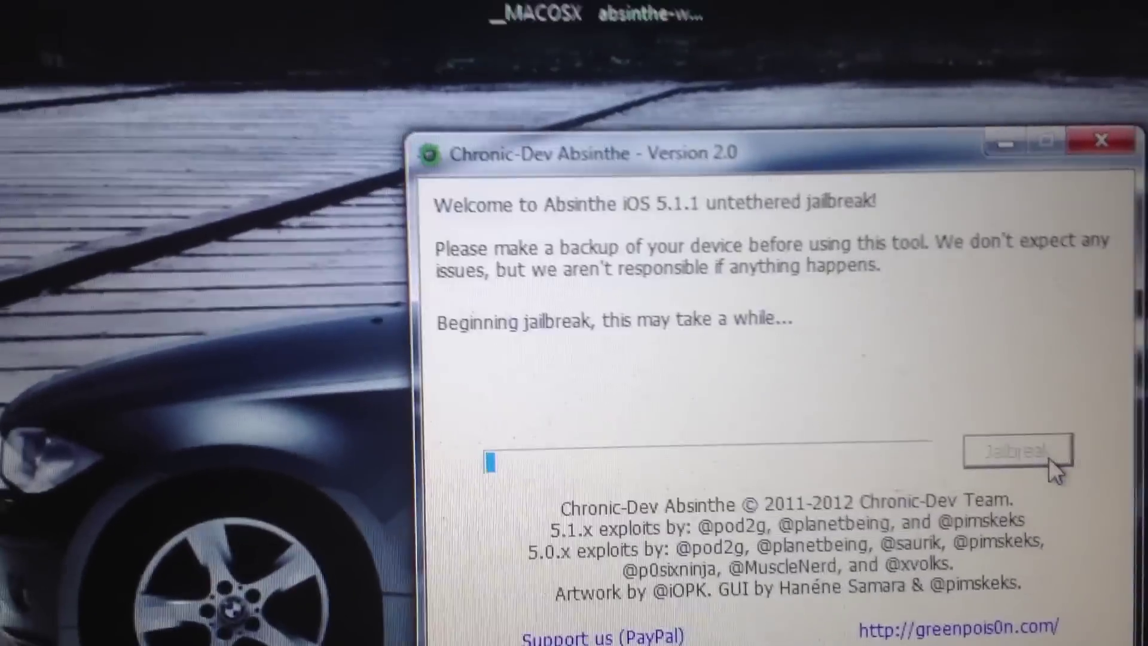